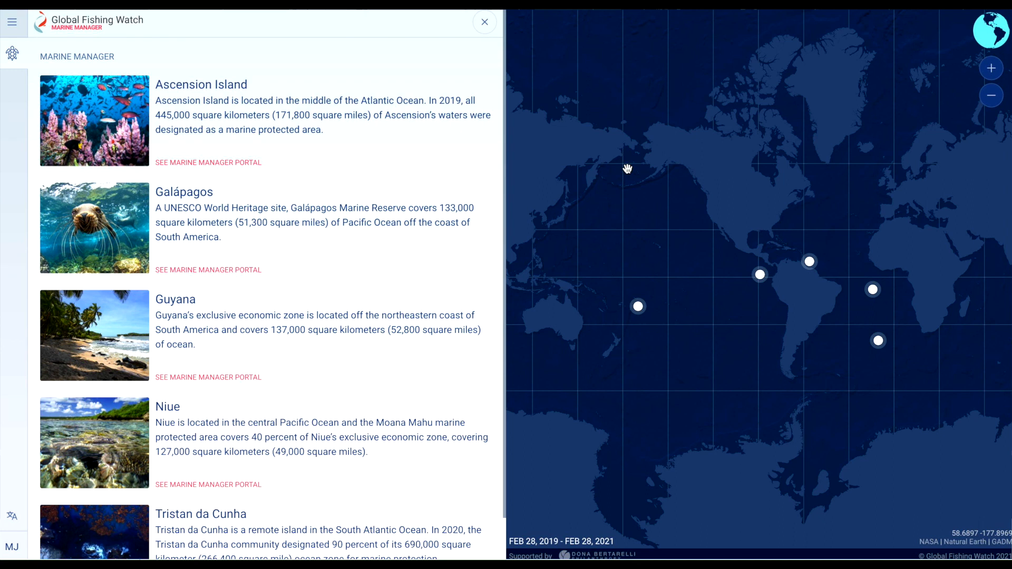
pyautogui.moveTo(182, 198)
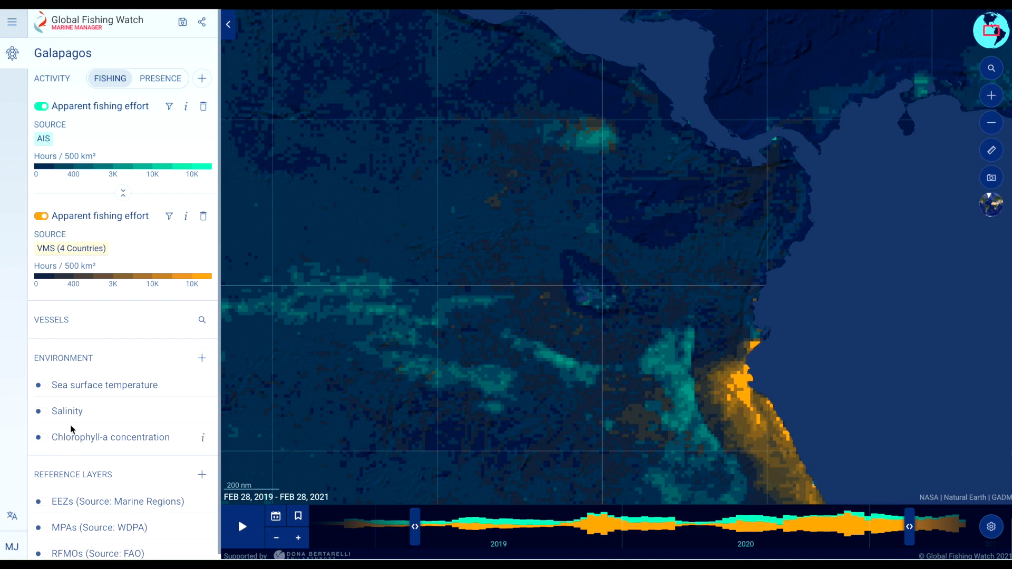
# - Turn on the Sea surface temperature and Chlorophyll-a concentration layers under Environment
pyautogui.click(39, 384)
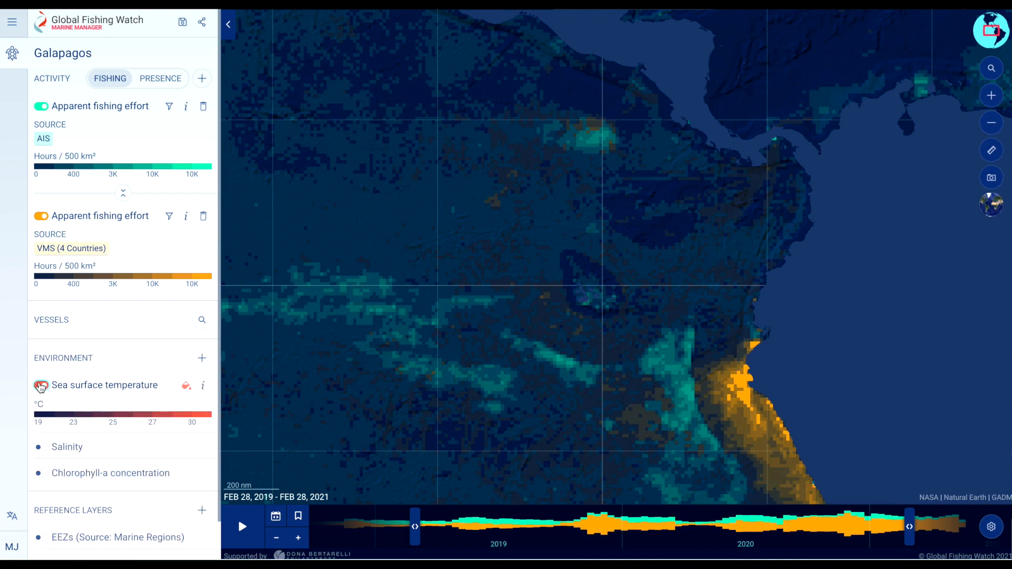
pyautogui.click(41, 385)
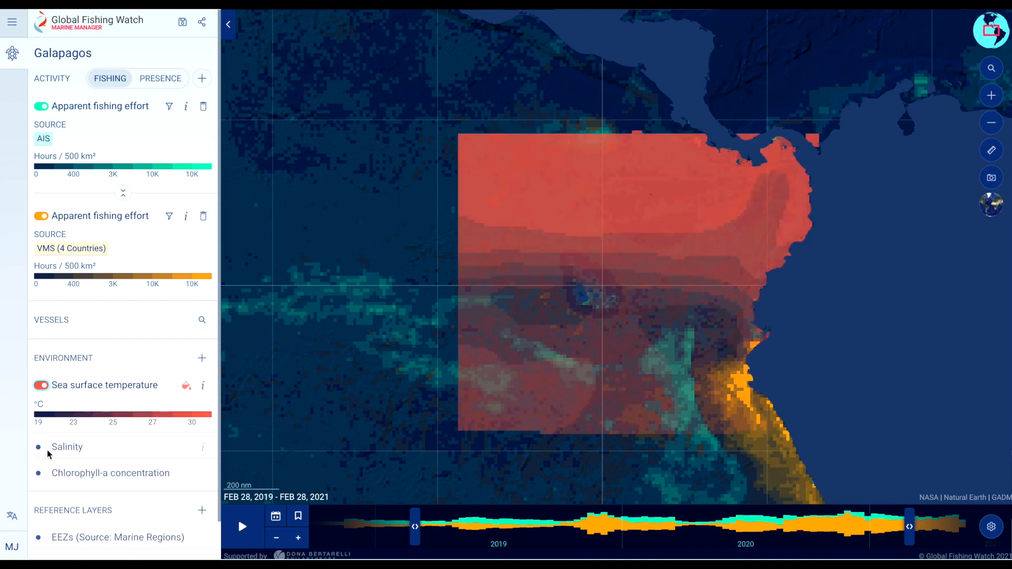
pyautogui.click(41, 473)
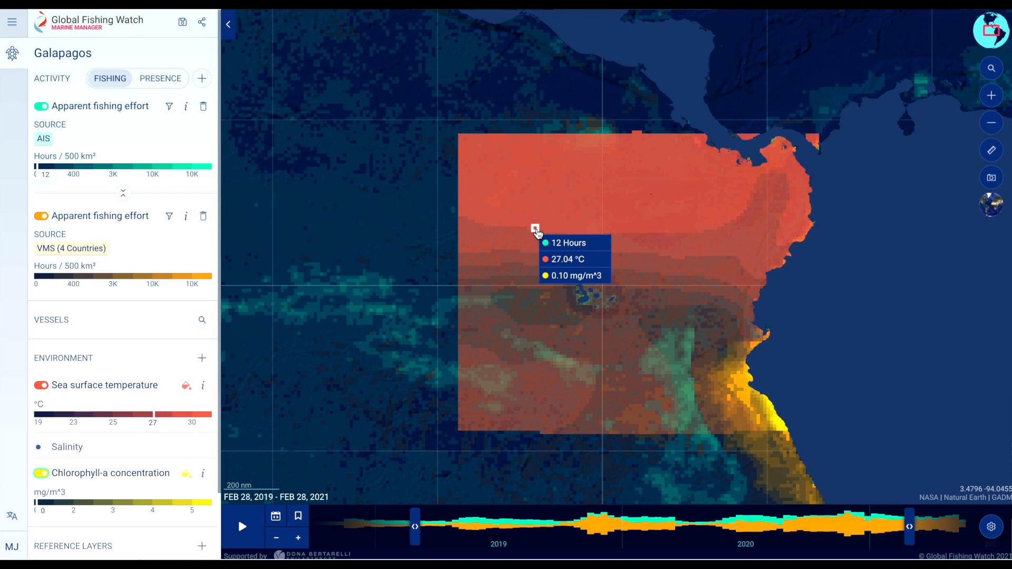
pyautogui.moveTo(208, 392)
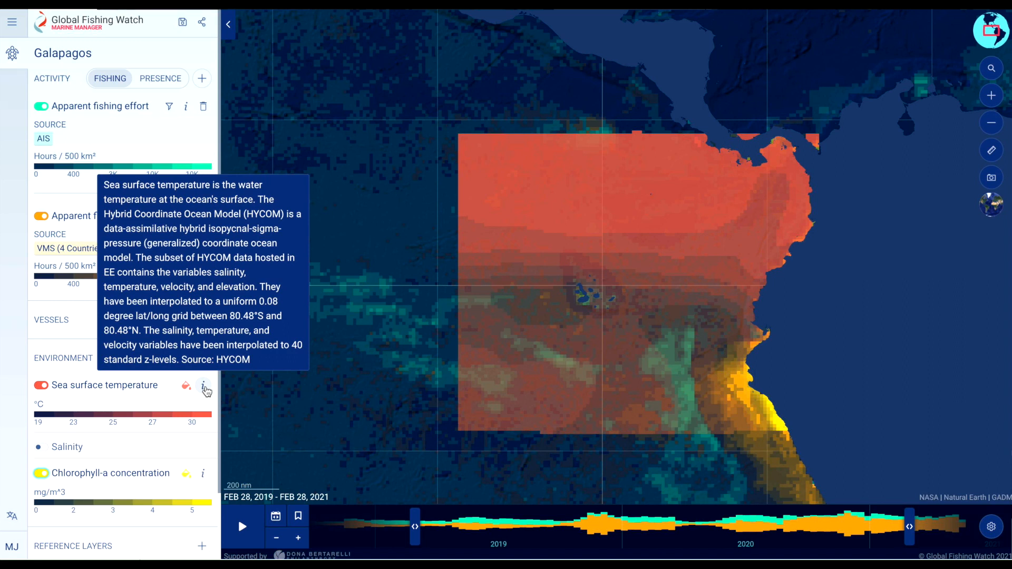
pyautogui.moveTo(106, 407)
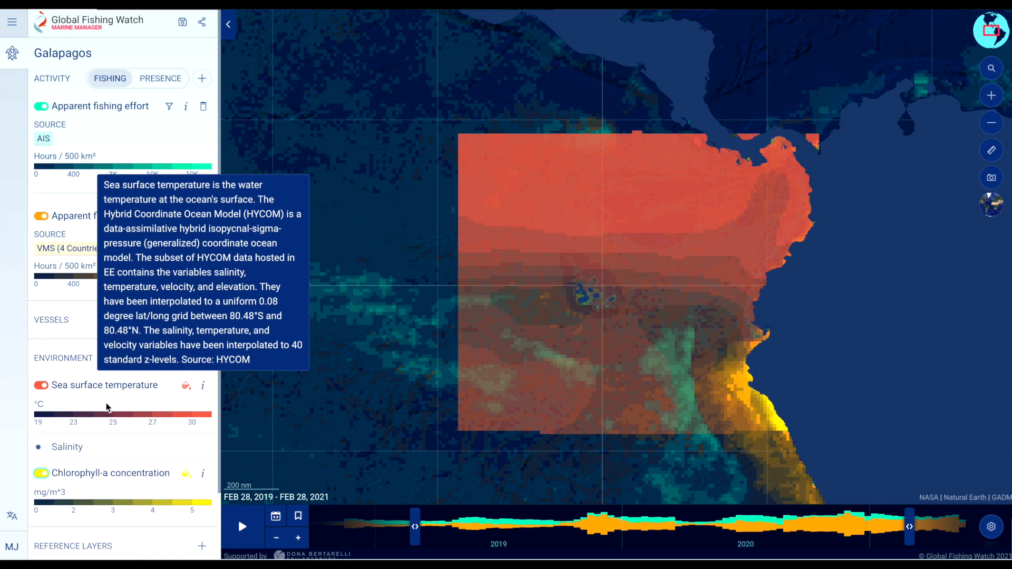
# - Show the EEZs reference layer and analyse the Ecuadorian Exclusive Economic Zone (Galapagos)
pyautogui.scroll(-3)
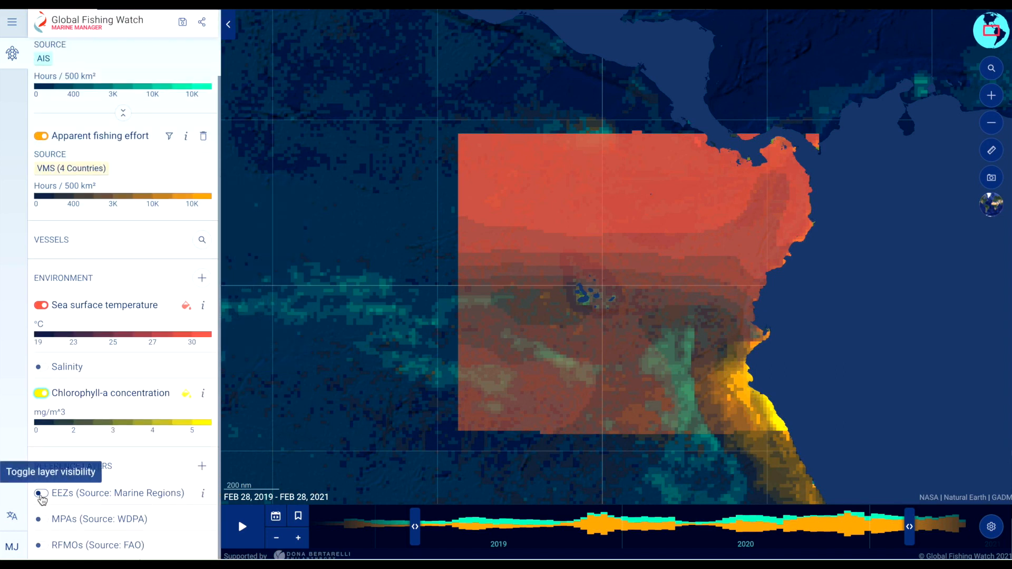
pyautogui.click(40, 493)
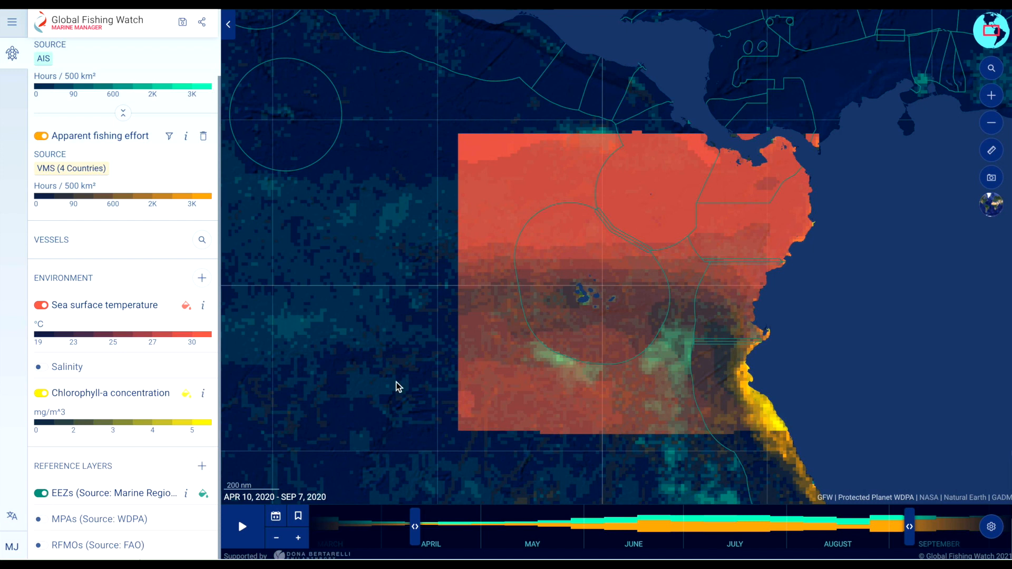
pyautogui.click(552, 304)
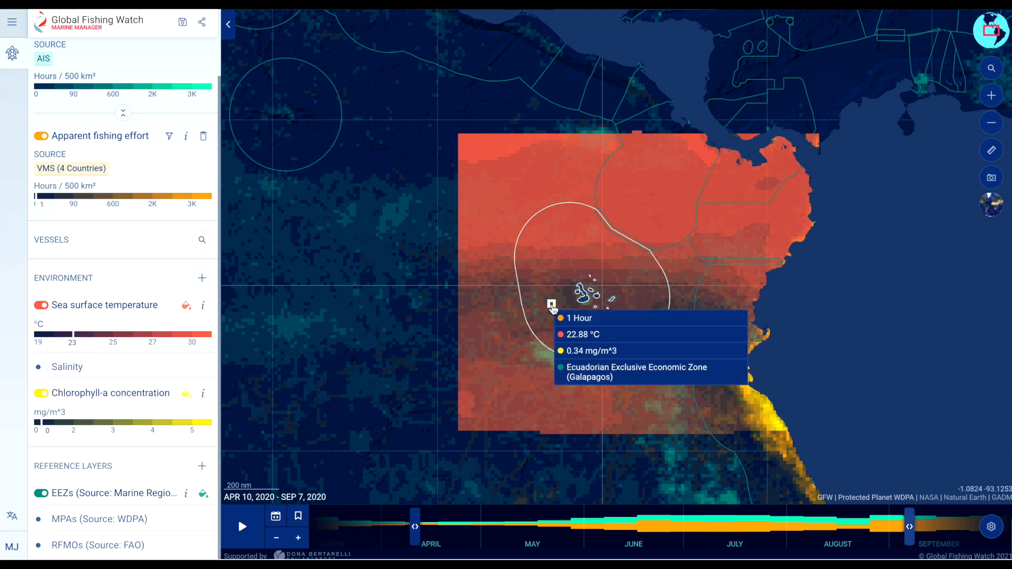
pyautogui.click(551, 304)
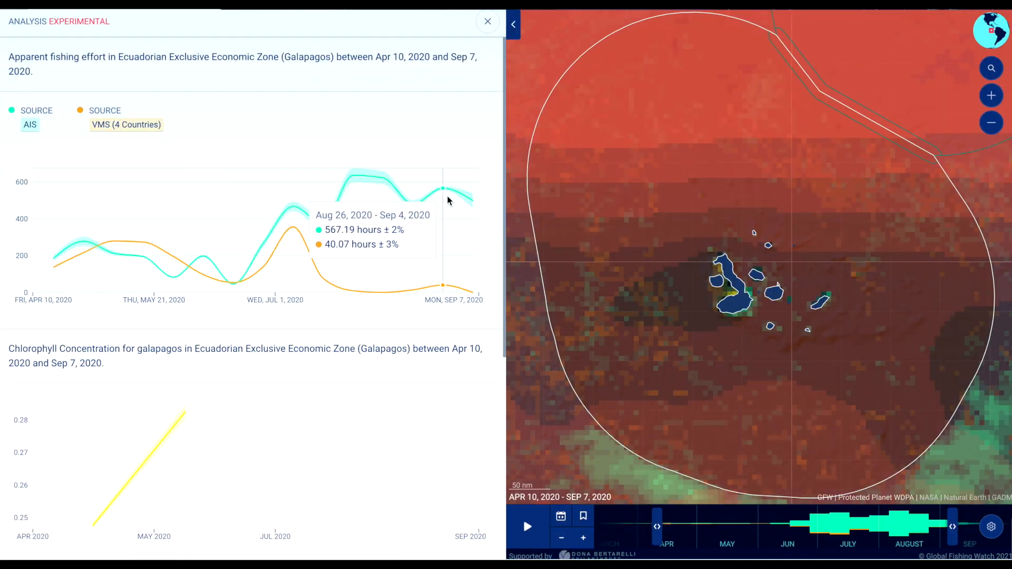
# - Scroll the Analysis panel through the fishing effort, chlorophyll and sea surface temperature charts
pyautogui.scroll(-3)
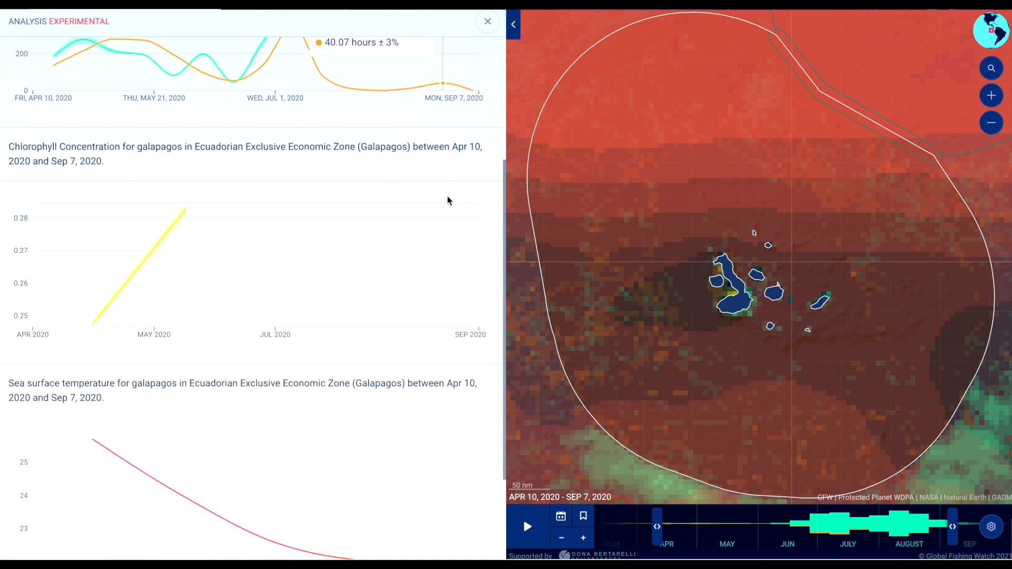
pyautogui.scroll(-3)
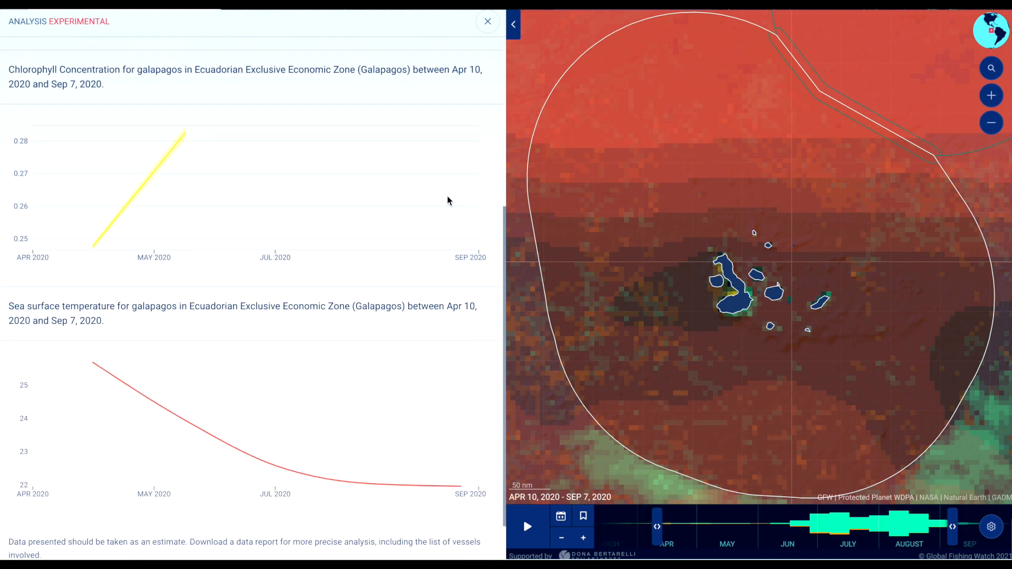
pyautogui.scroll(-3)
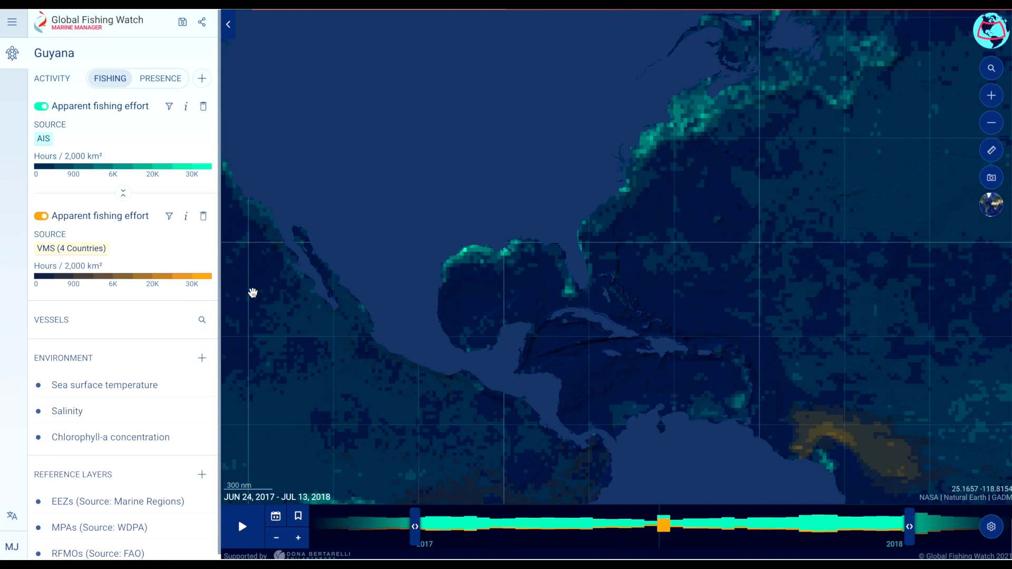
pyautogui.moveTo(201, 358)
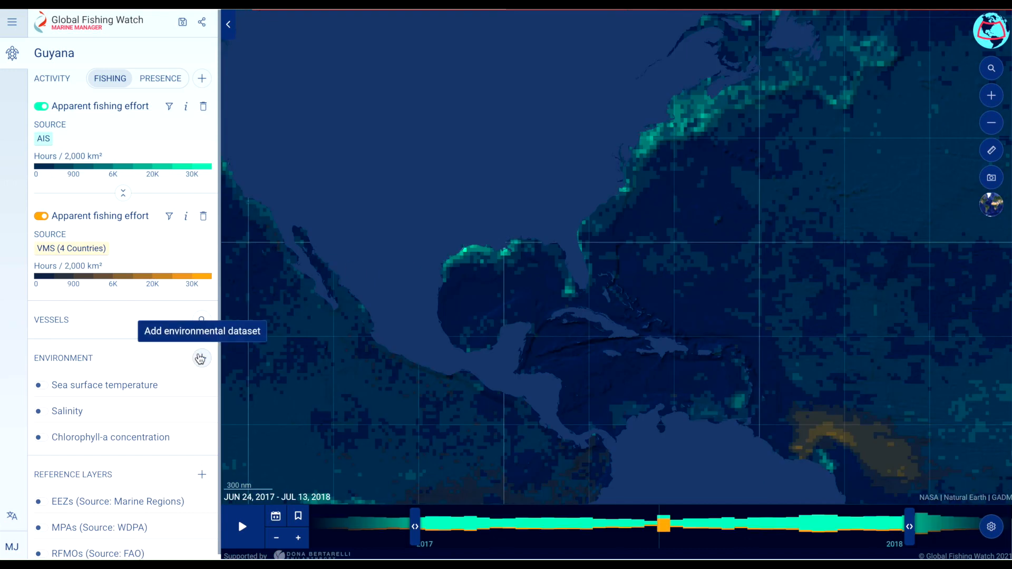
# - Choose 'Upload new environment dataset' from the Environment add menu in the Guyana workspace
pyautogui.click(201, 359)
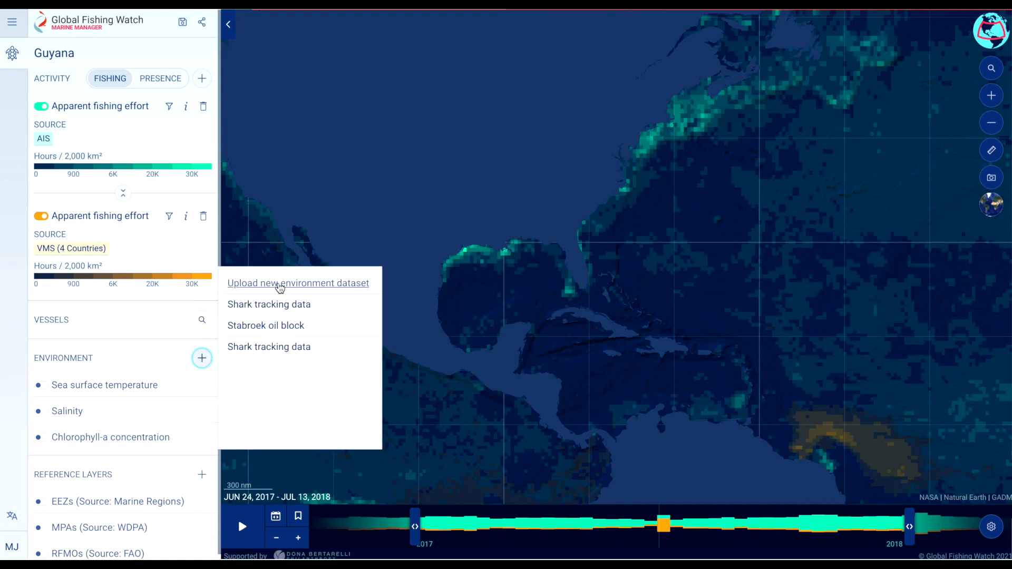
pyautogui.click(297, 282)
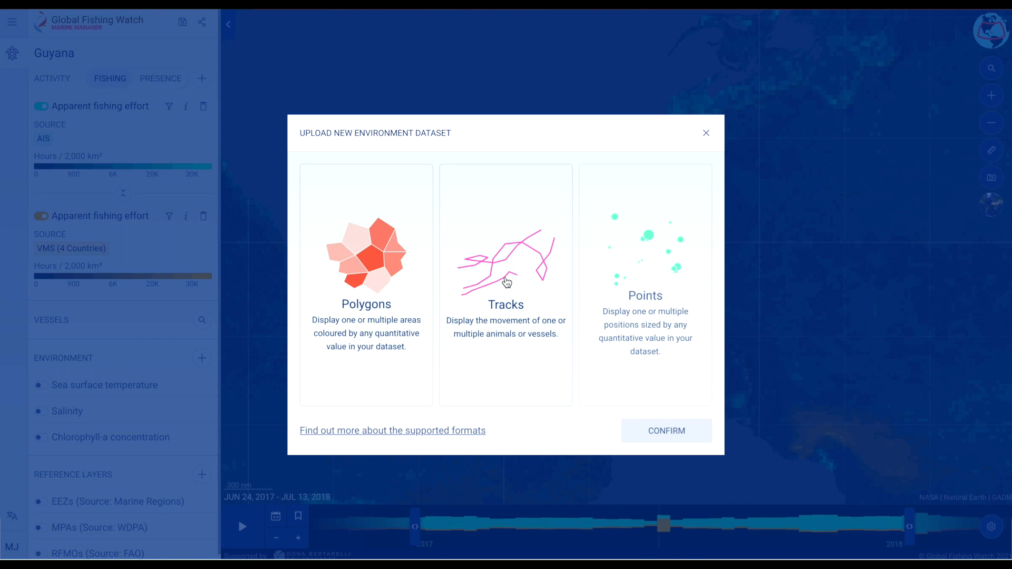
# - Upload the shark tracking CSV as a tracks dataset with Shark_id as the Individual ID field
pyautogui.click(506, 286)
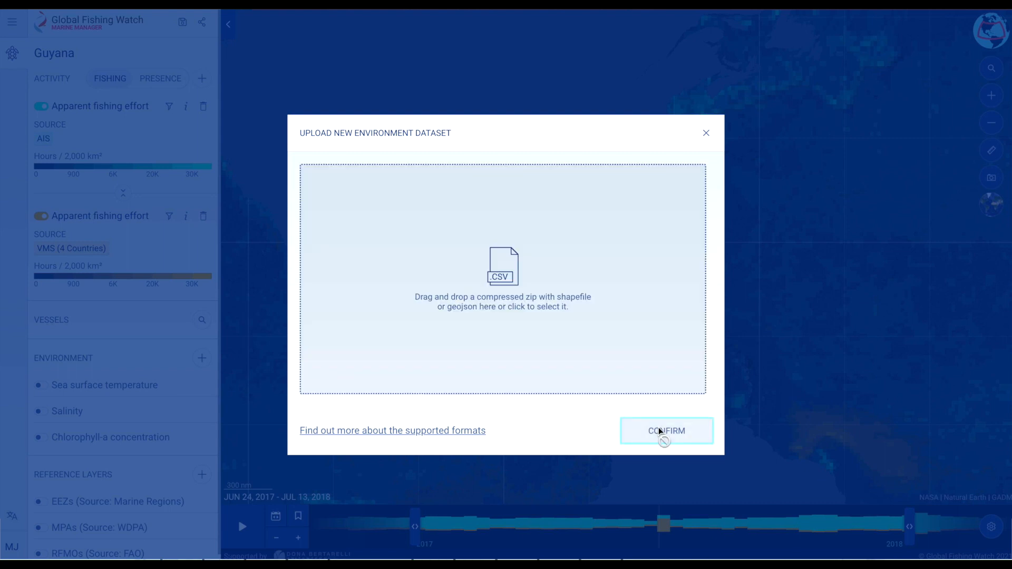
pyautogui.click(502, 278)
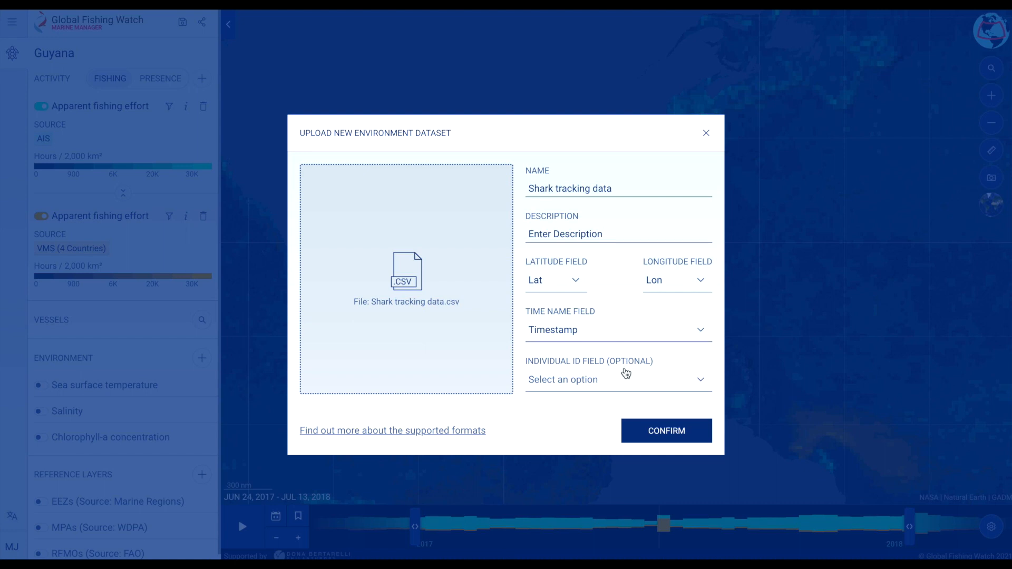
pyautogui.click(618, 379)
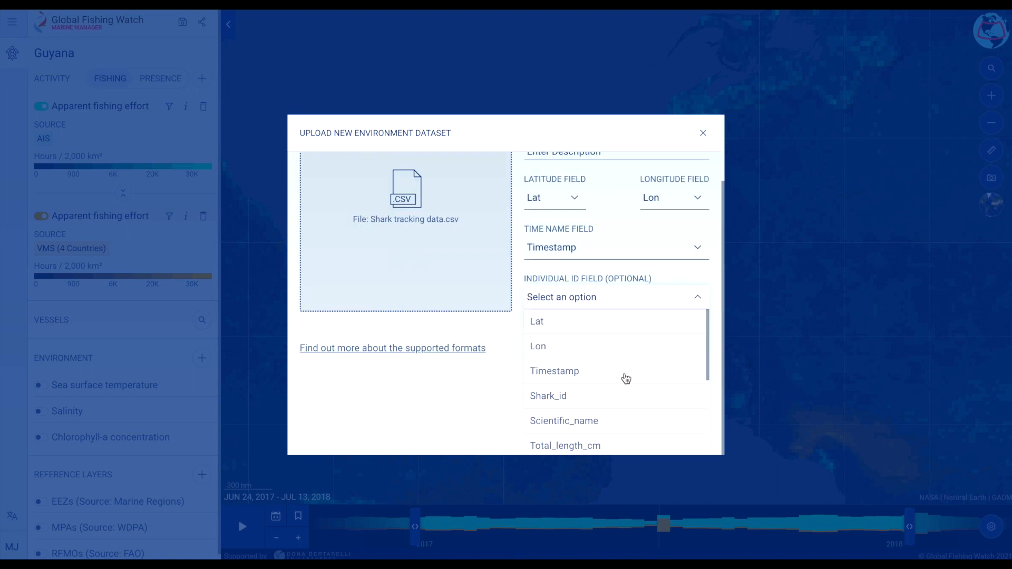
pyautogui.click(549, 395)
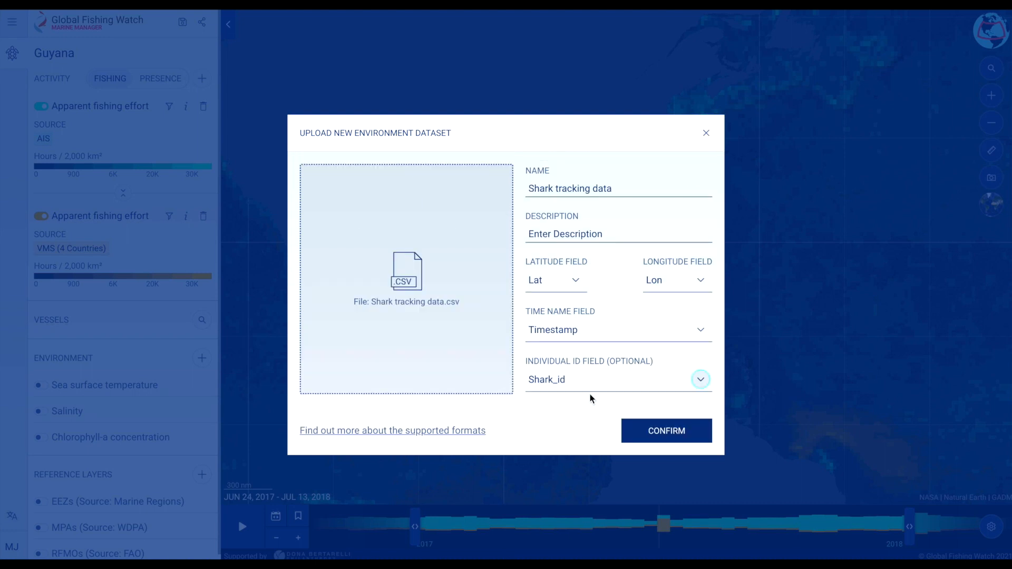
pyautogui.moveTo(614, 405)
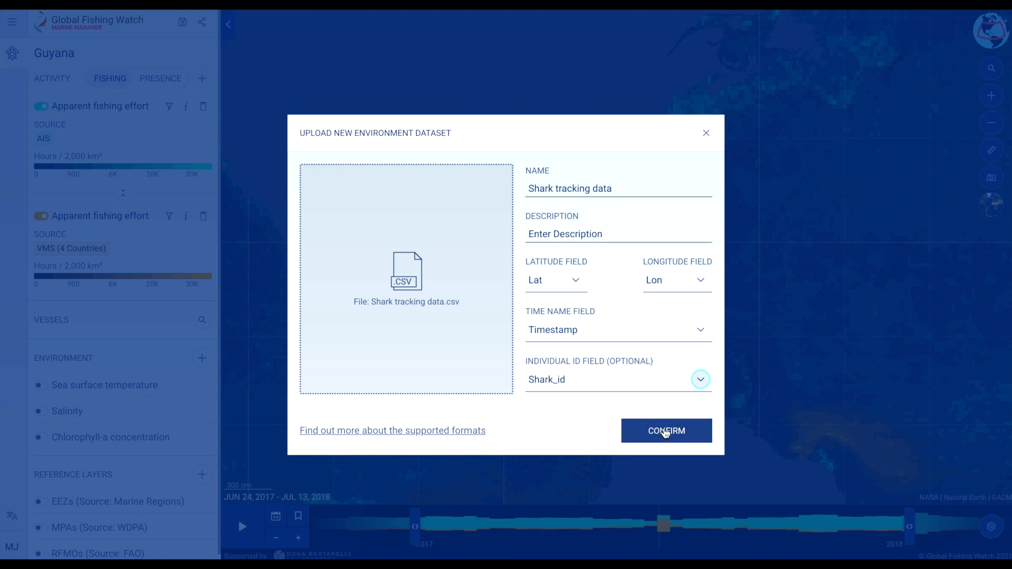
pyautogui.click(667, 430)
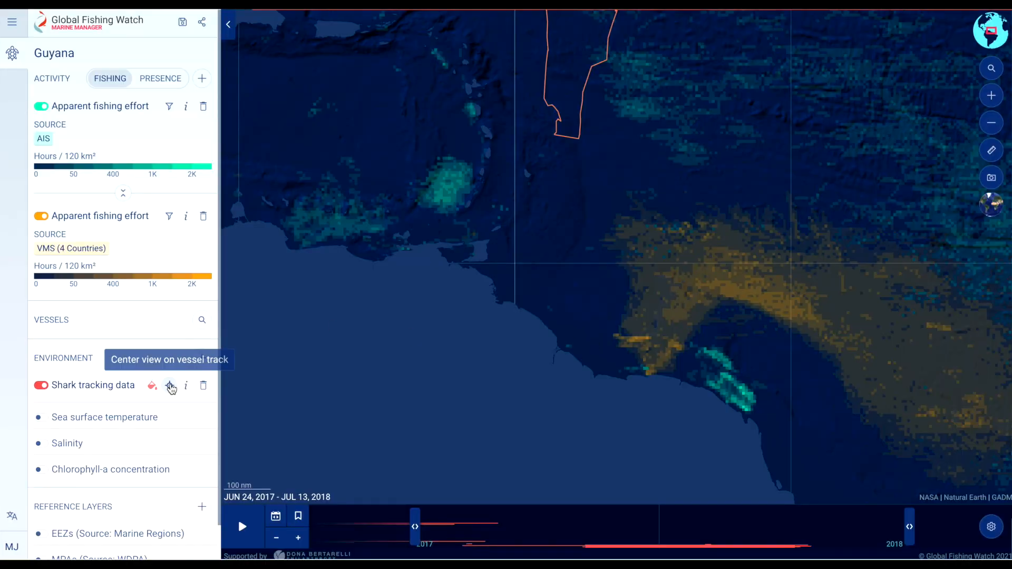
# - Center the map on the Shark tracking data and drag the timeline window forward along the tracks
pyautogui.click(171, 386)
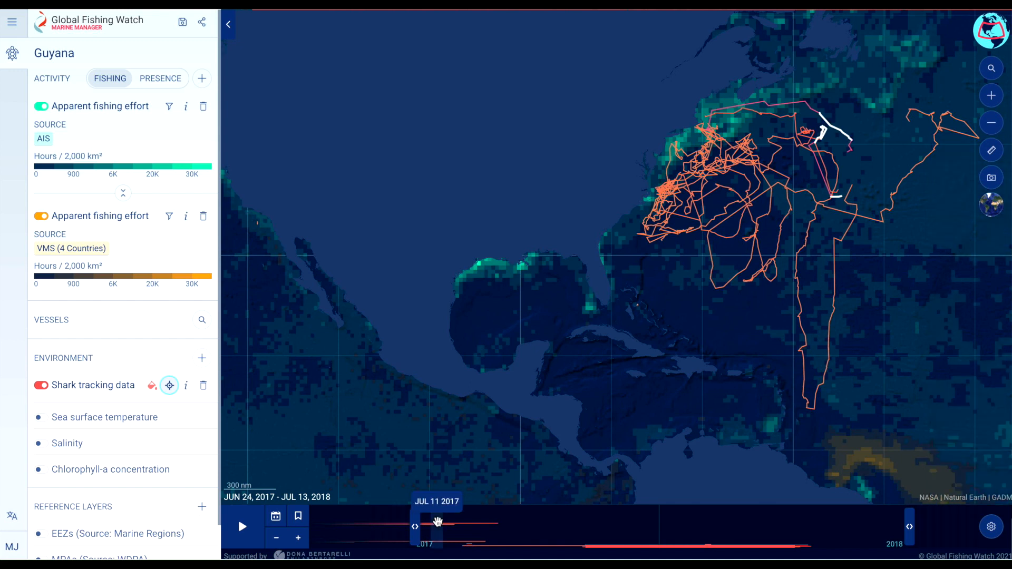
pyautogui.moveTo(436, 528); pyautogui.dragTo(597, 527)
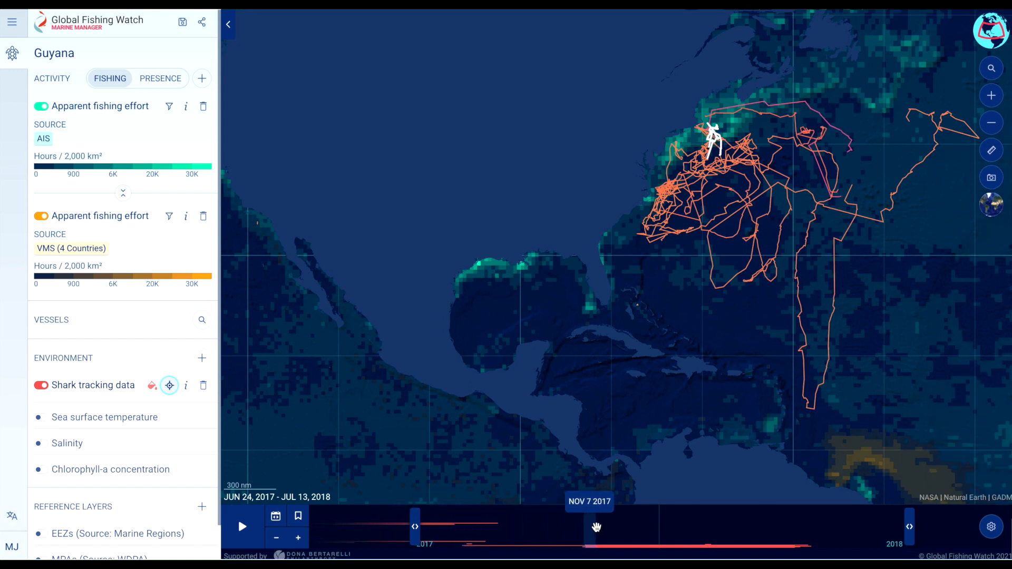
pyautogui.moveTo(595, 527); pyautogui.dragTo(737, 527)
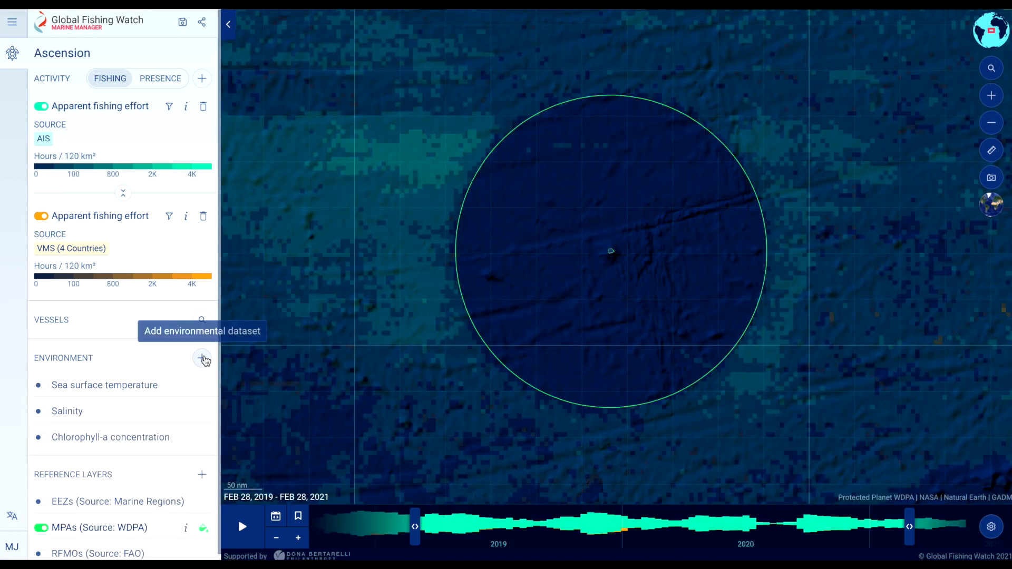
# - Add a new environment dataset to the Ascension workspace for the seamounts.zip file
pyautogui.click(202, 358)
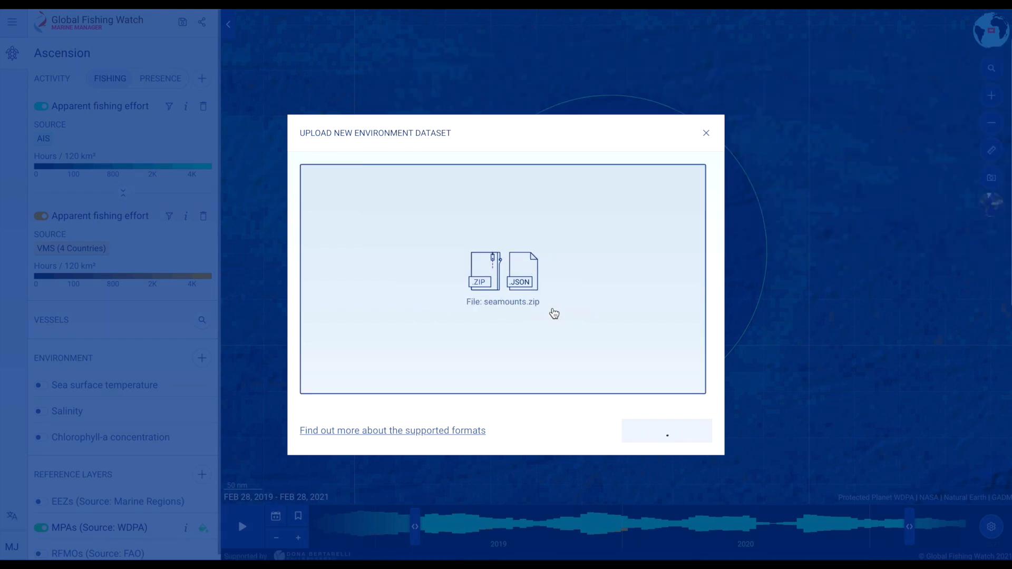
# - Name the dataset Seamounts, colour features by Height, and confirm the upload
pyautogui.write('Seamoounts')
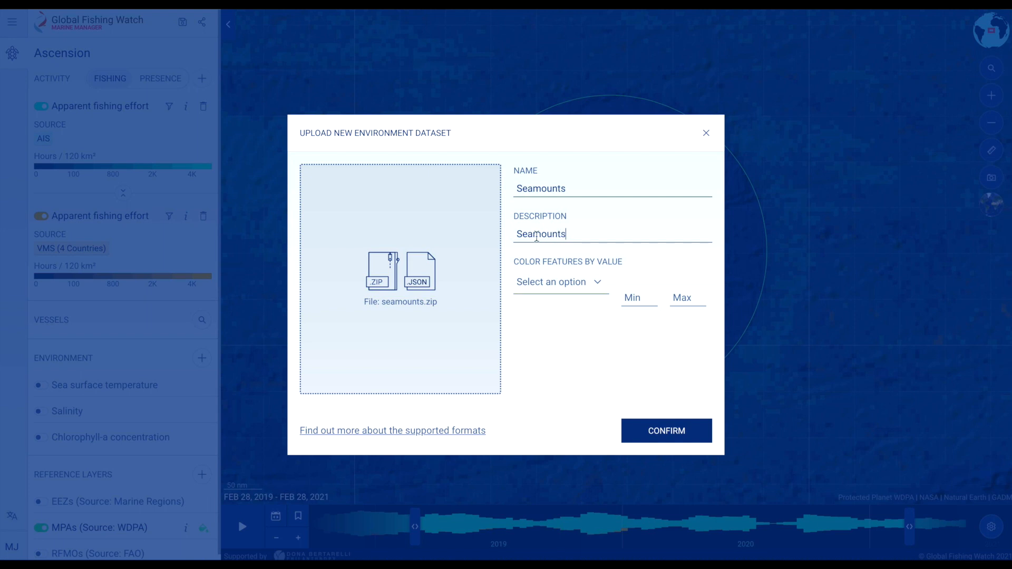
pyautogui.click(559, 282)
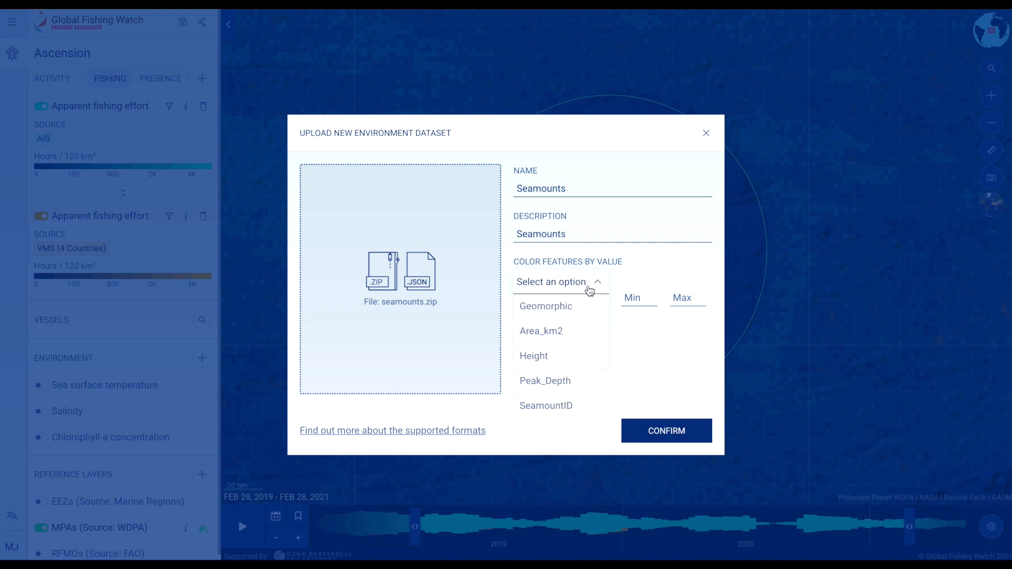
pyautogui.click(533, 356)
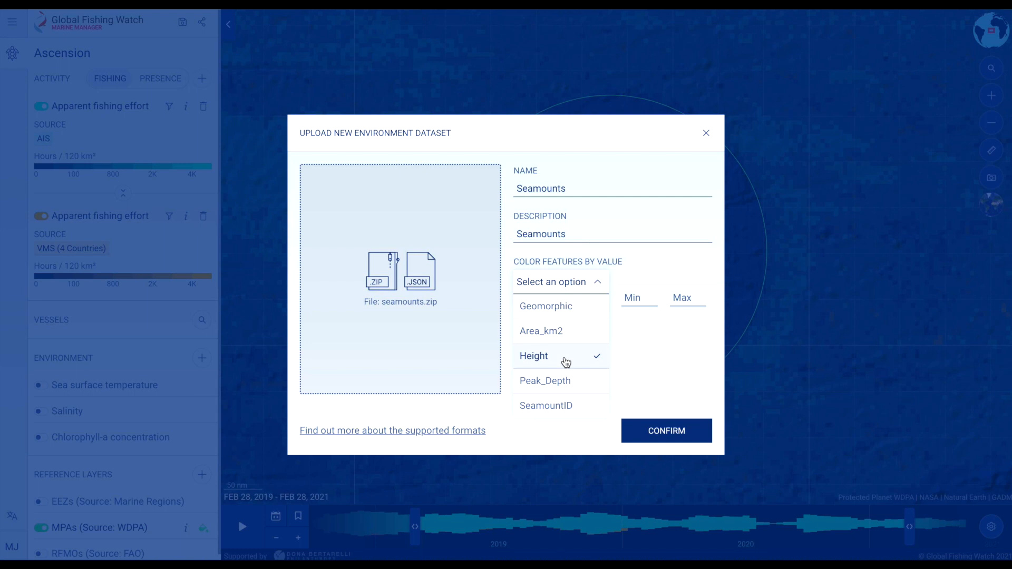
pyautogui.click(534, 356)
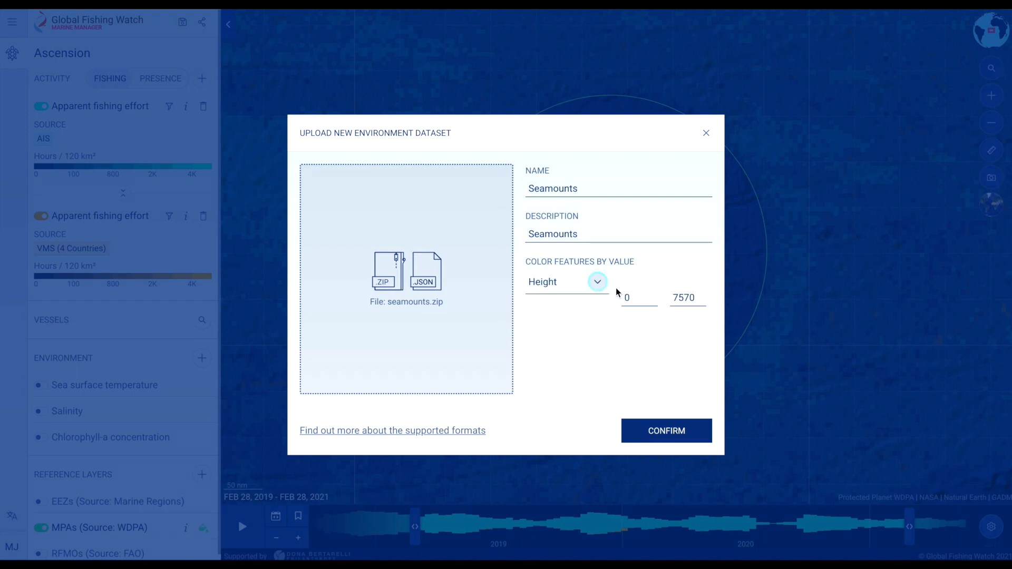
pyautogui.moveTo(639, 367)
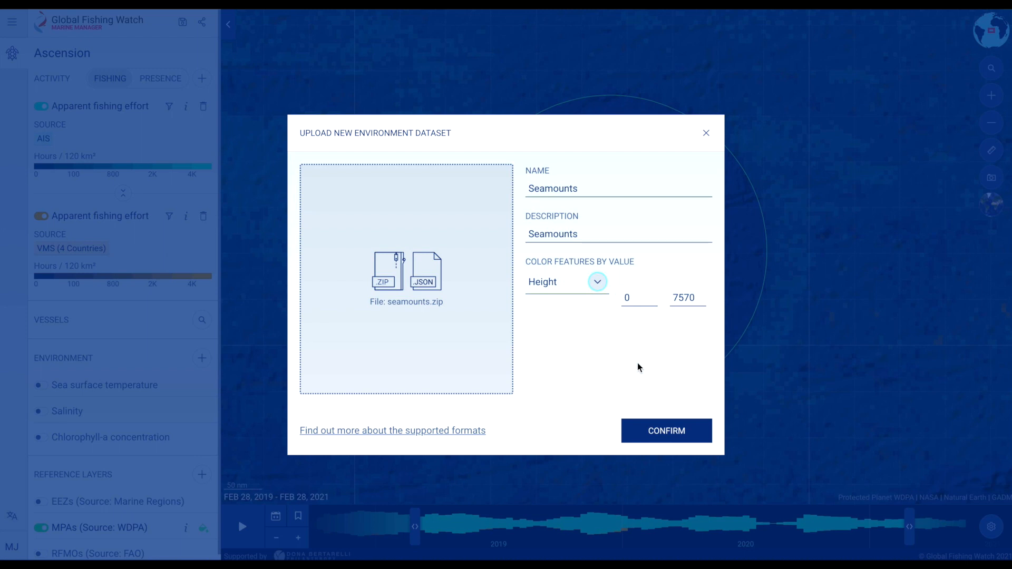
pyautogui.click(666, 430)
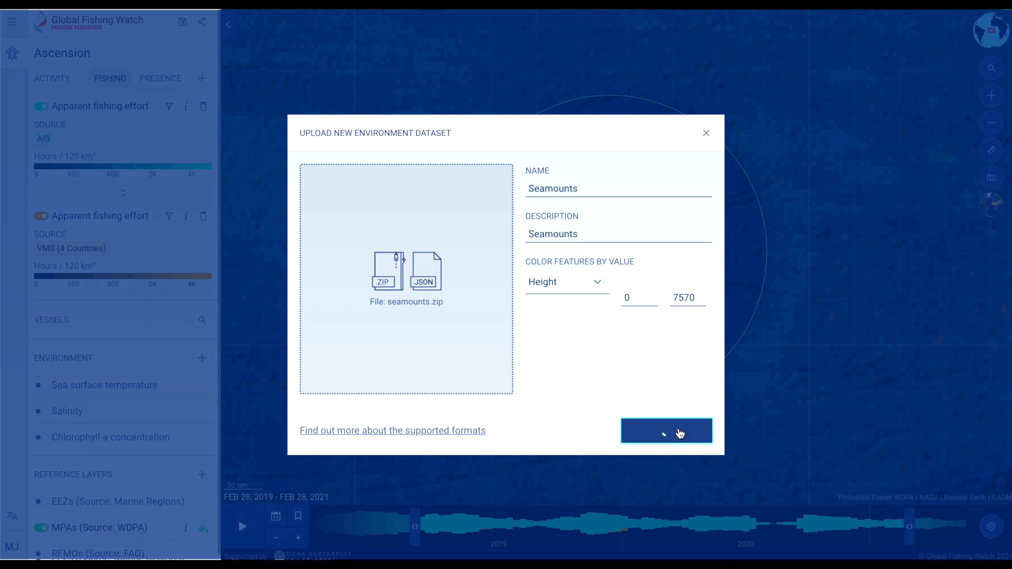
pyautogui.click(666, 431)
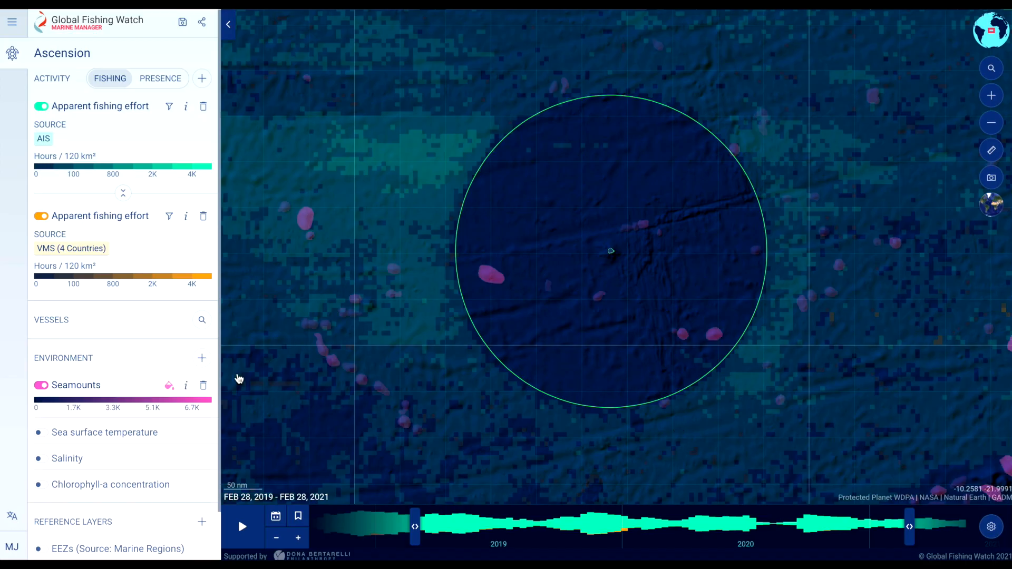
pyautogui.moveTo(216, 385)
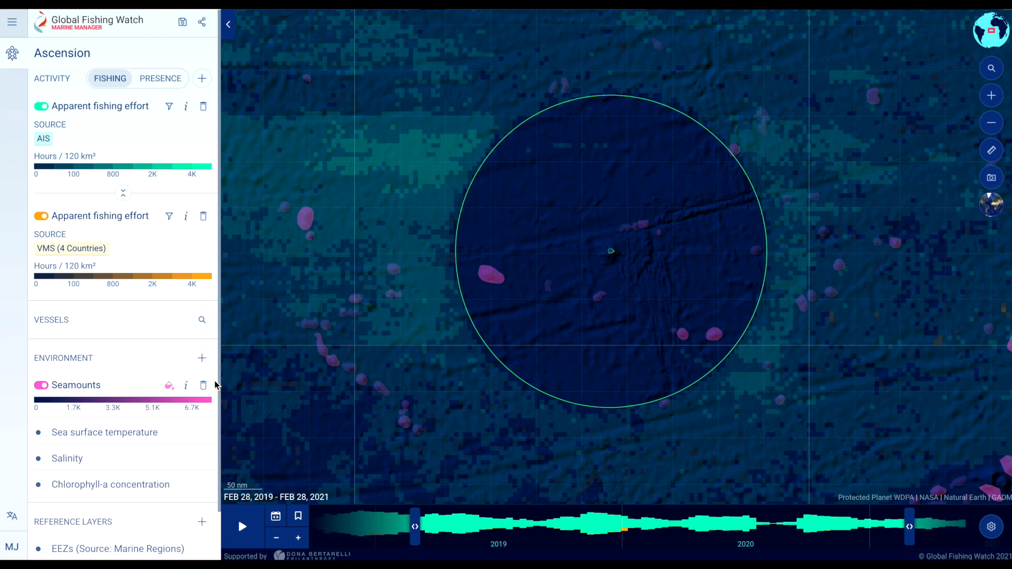
# - Show the account overview listing workspaces, environment datasets and reference layers
pyautogui.click(12, 548)
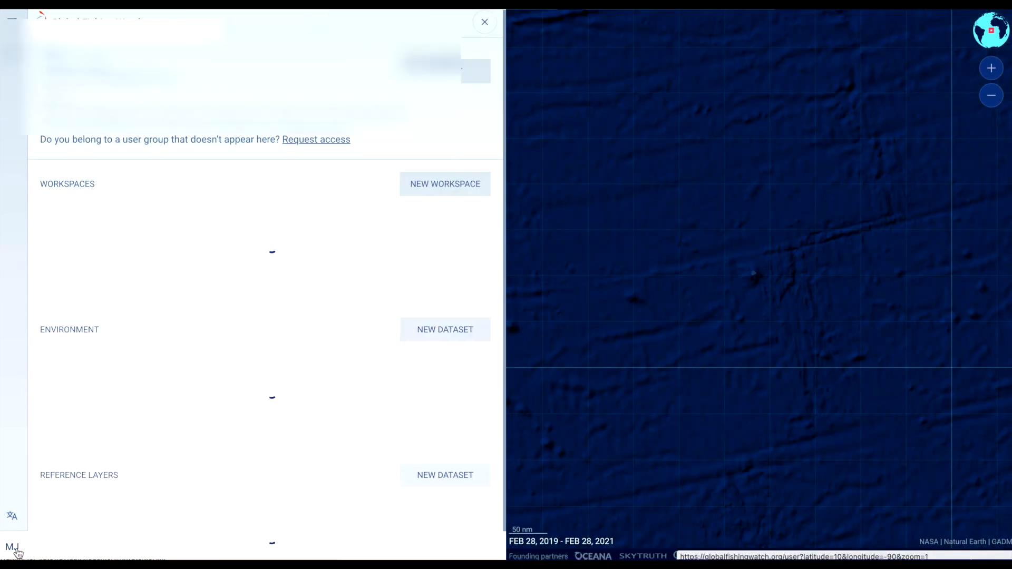